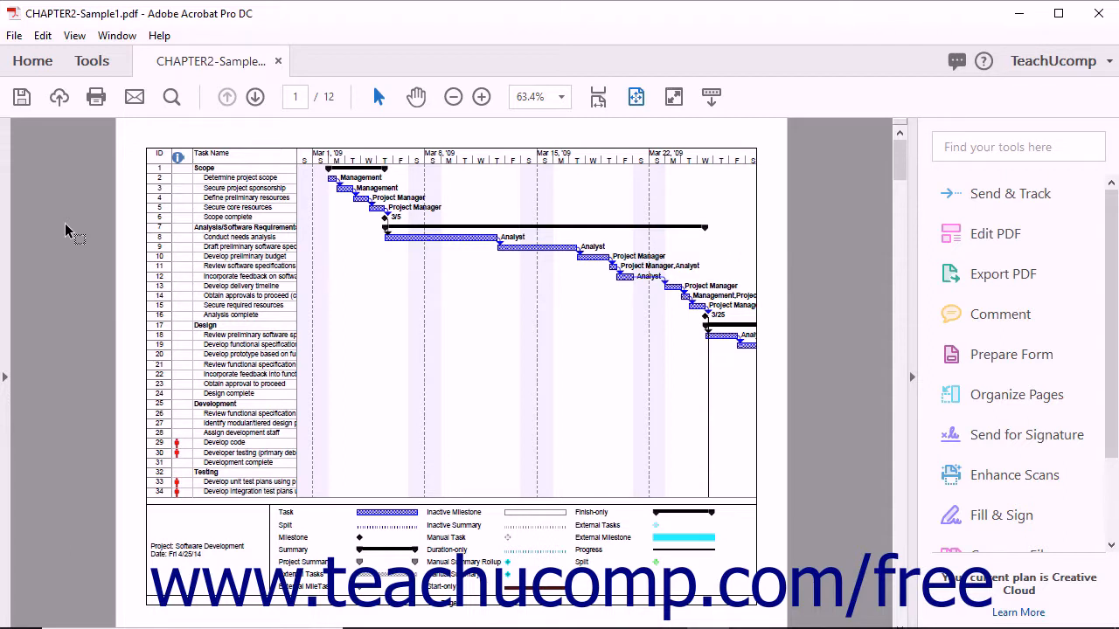
# Show the Edit menu listing the editing and search commands.
pyautogui.click(42, 35)
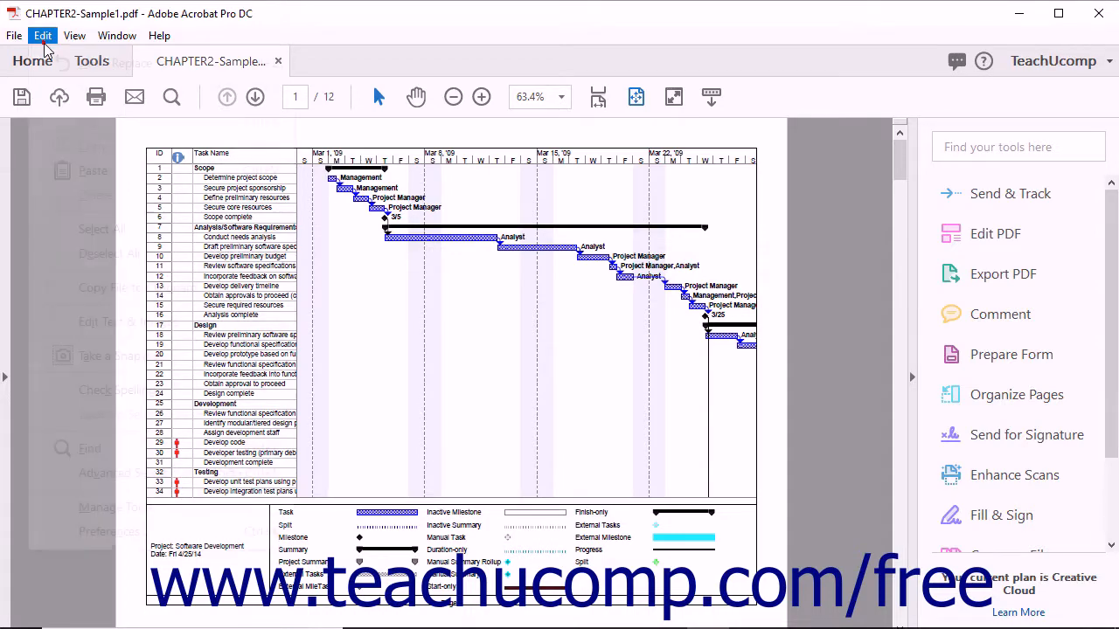
pyautogui.click(42, 35)
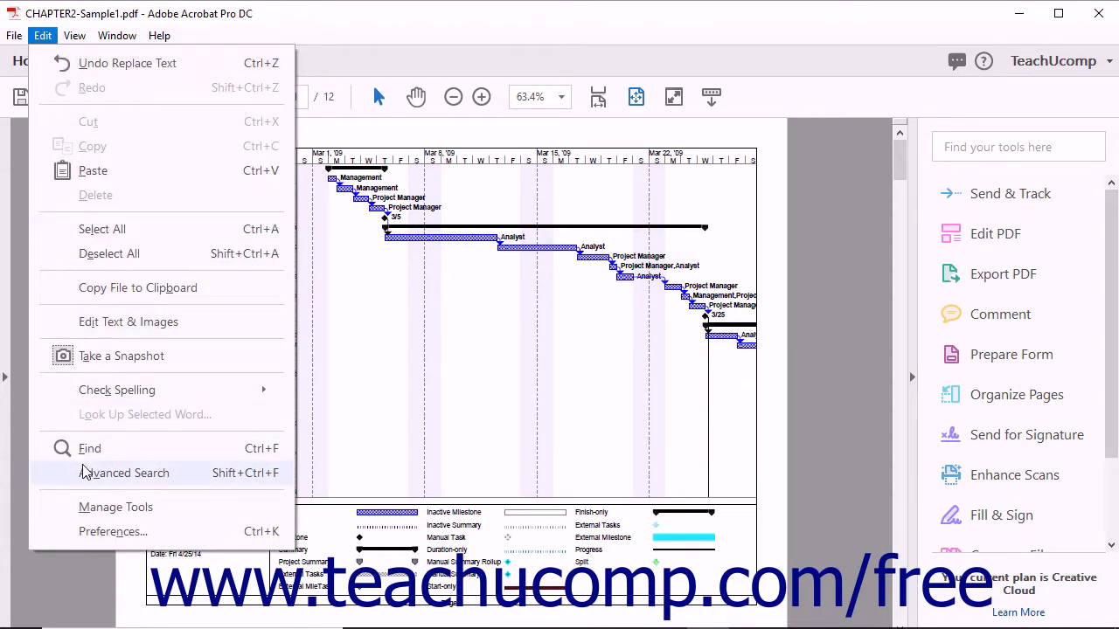
# Bring up Advanced Search for 'software' in the current document, arranged beside the PDF.
pyautogui.click(124, 472)
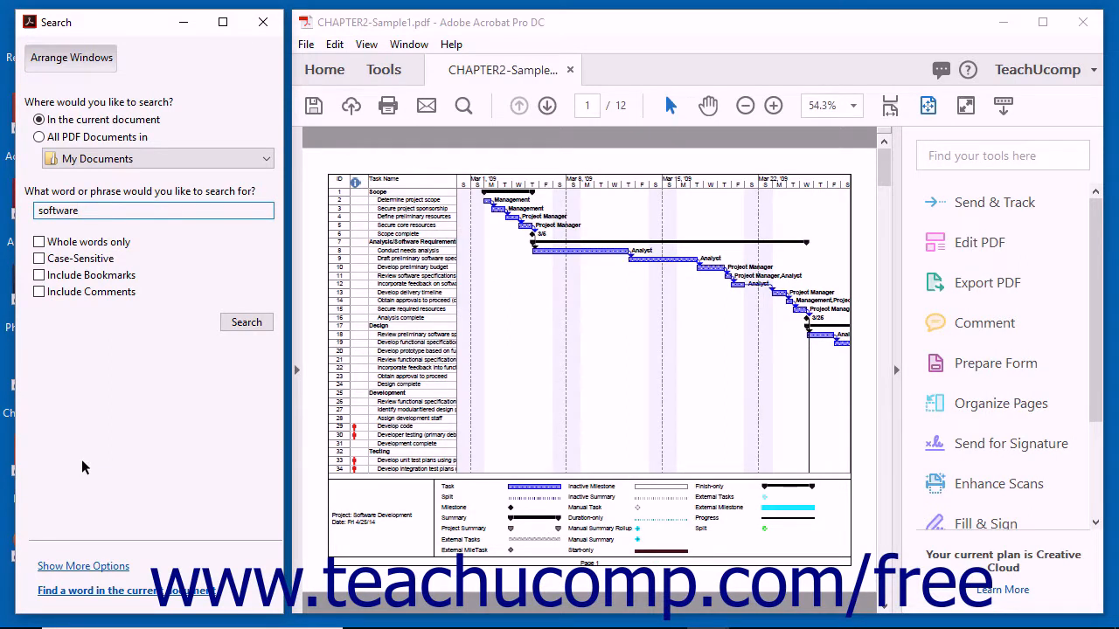
pyautogui.moveTo(79, 425)
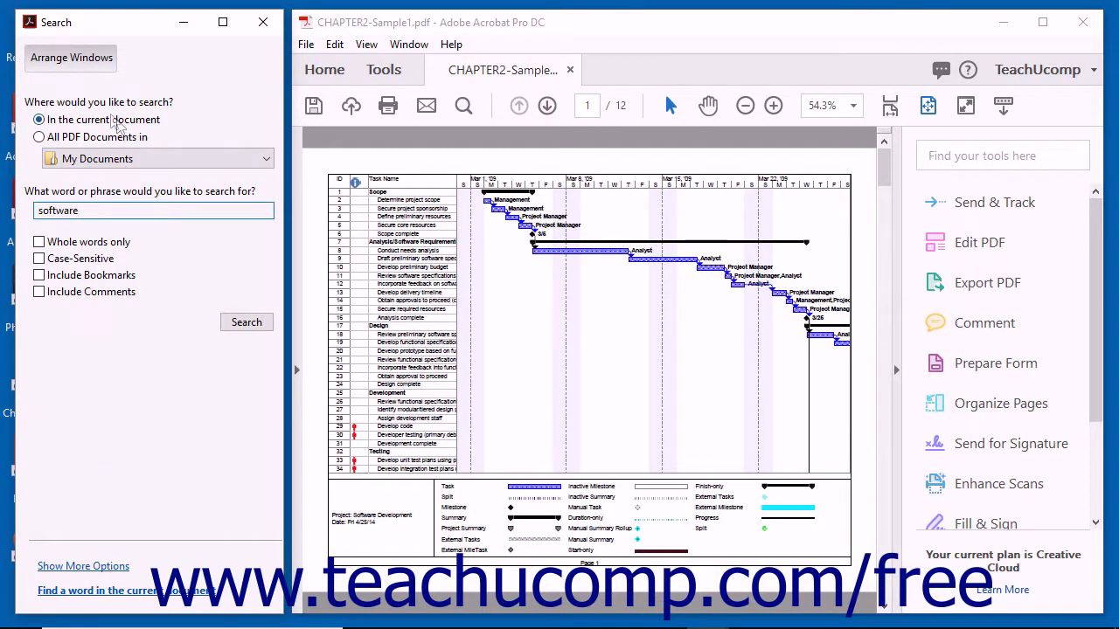
pyautogui.click(70, 56)
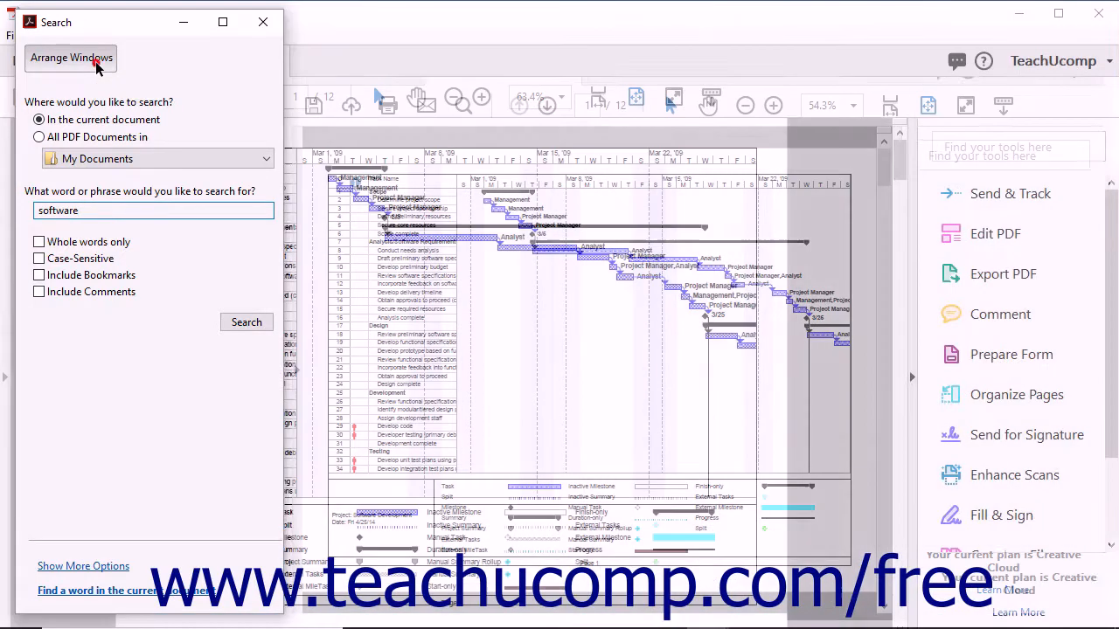
pyautogui.click(70, 58)
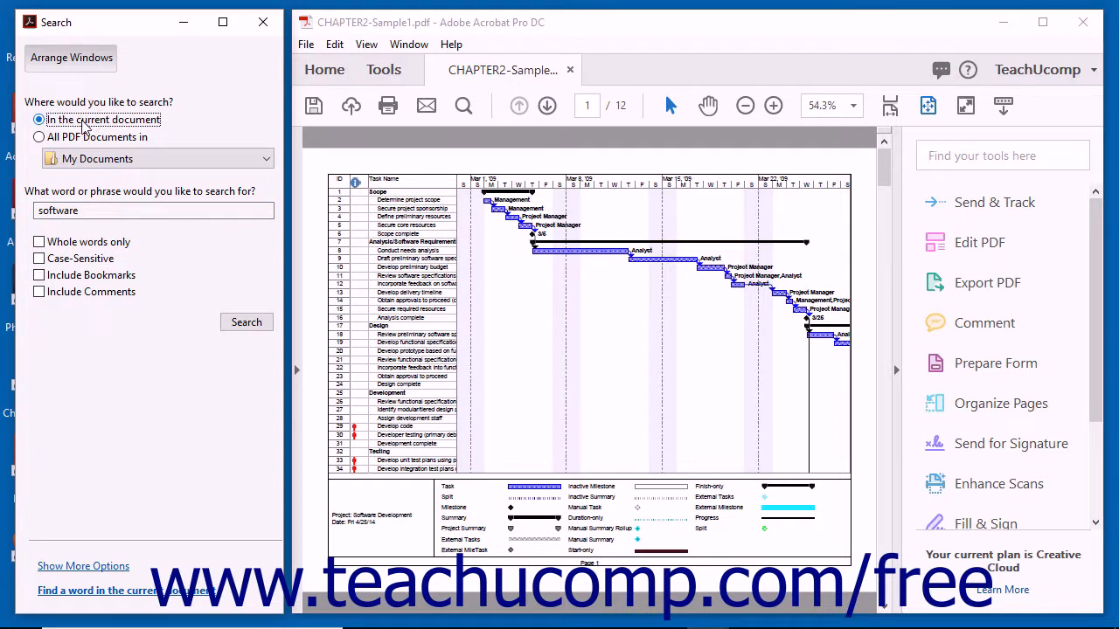
# Target all PDF documents in My Documents and browse for a different search location.
pyautogui.click(38, 136)
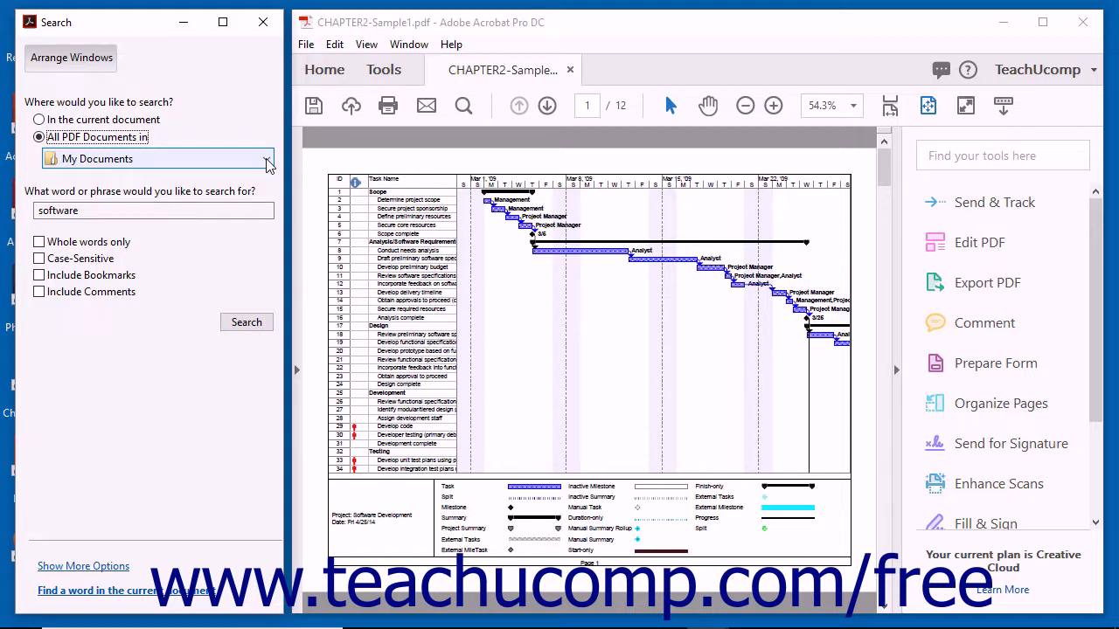
pyautogui.click(266, 157)
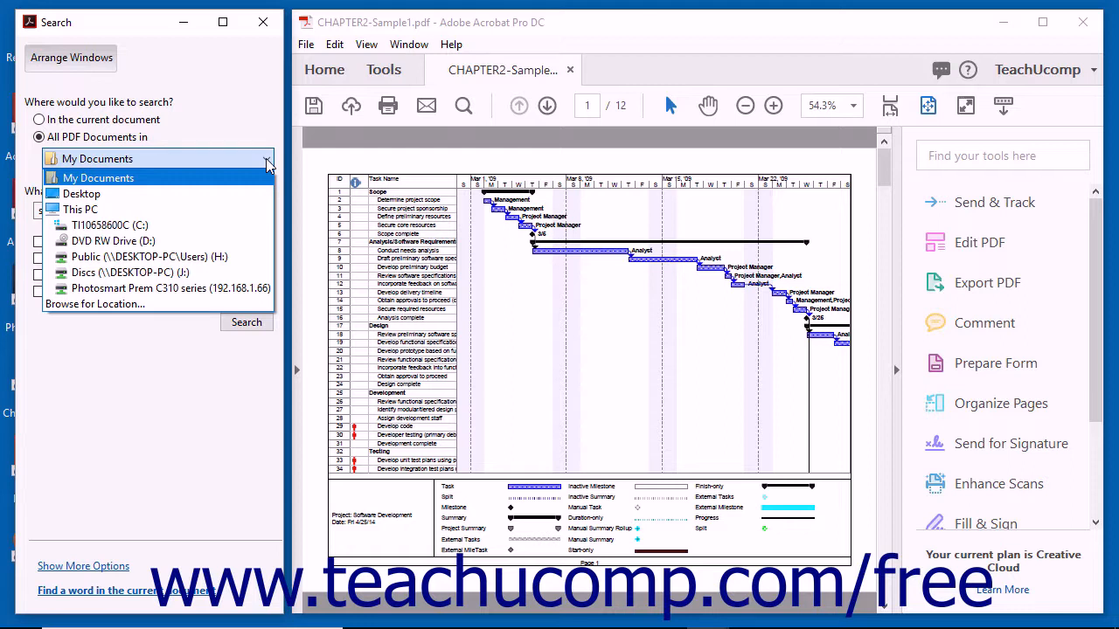
pyautogui.moveTo(167, 304)
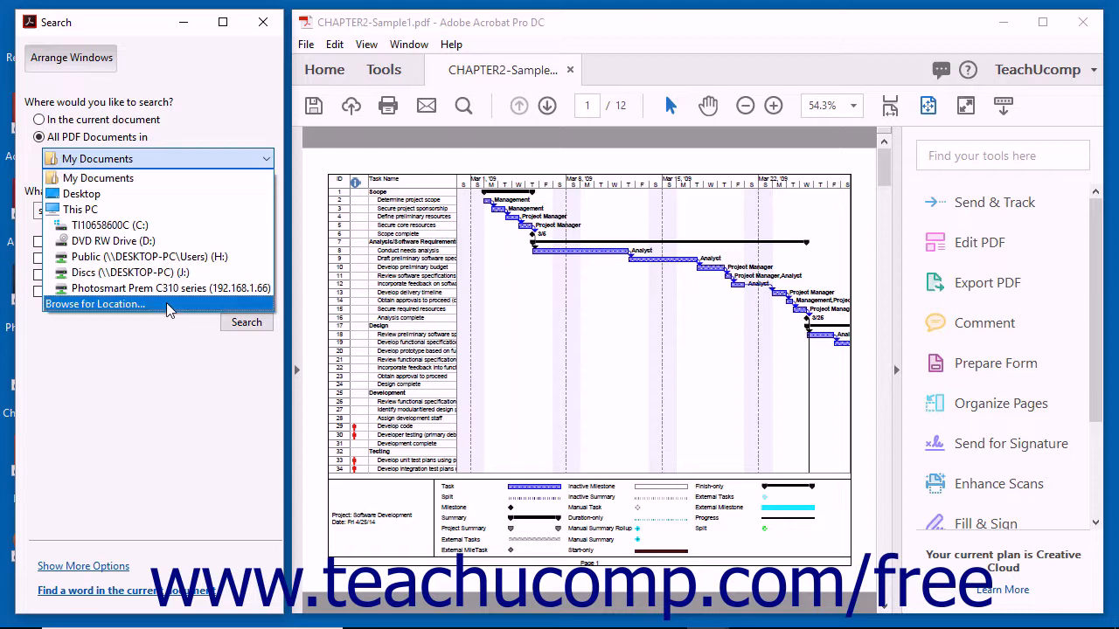
pyautogui.click(96, 305)
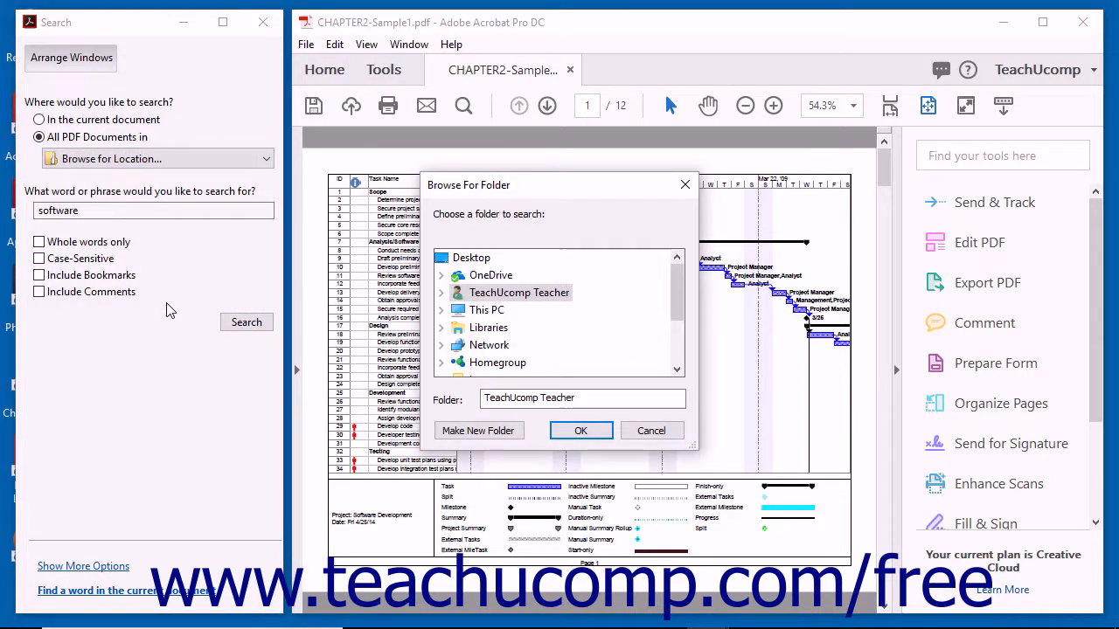
pyautogui.moveTo(363, 360)
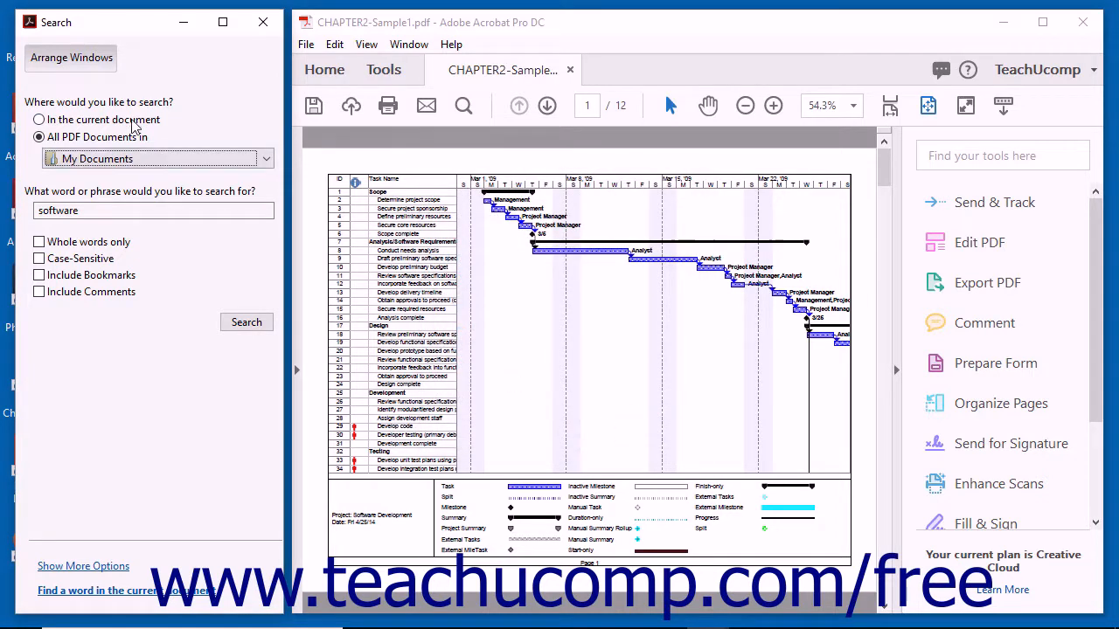
# Restrict the search to only the current document again.
pyautogui.click(39, 119)
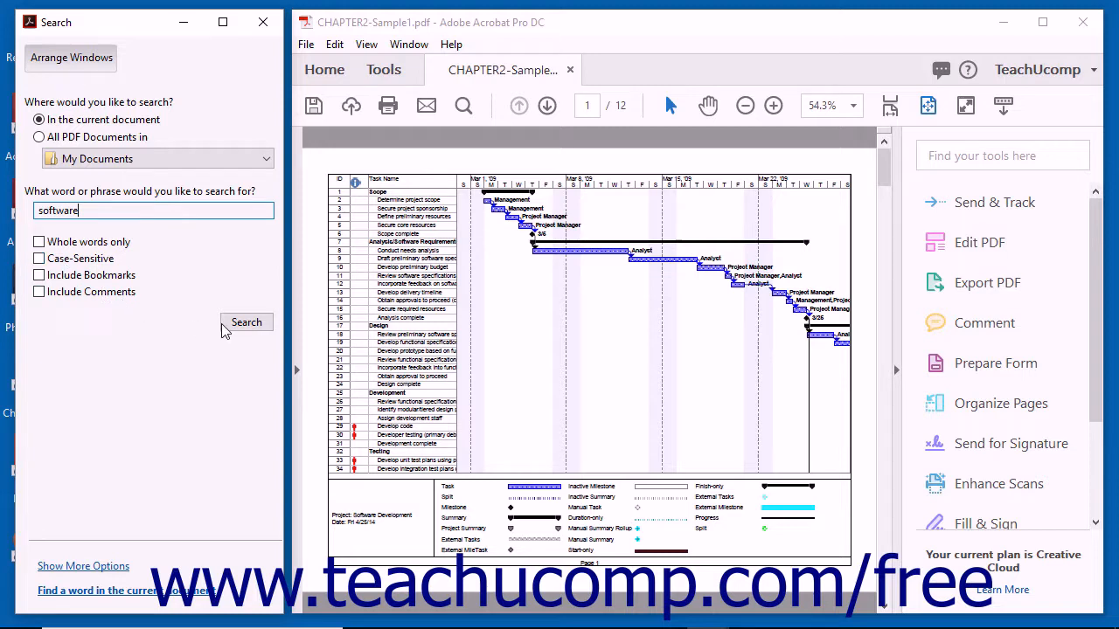
# Run the search for 'software', finding 1 document with 23 instances.
pyautogui.click(246, 321)
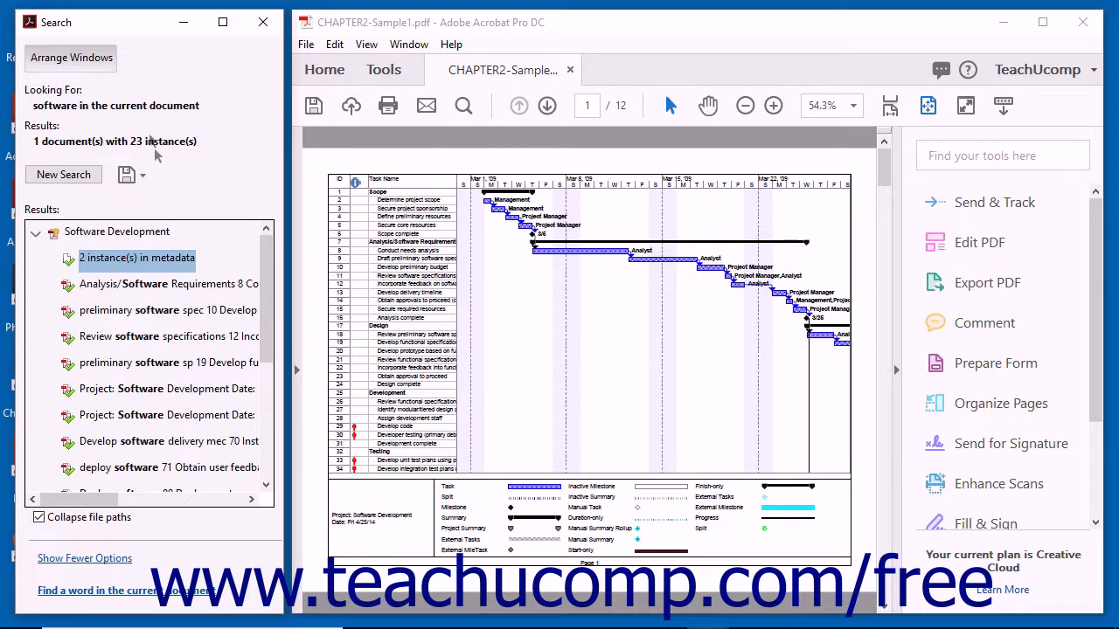
pyautogui.moveTo(150, 131)
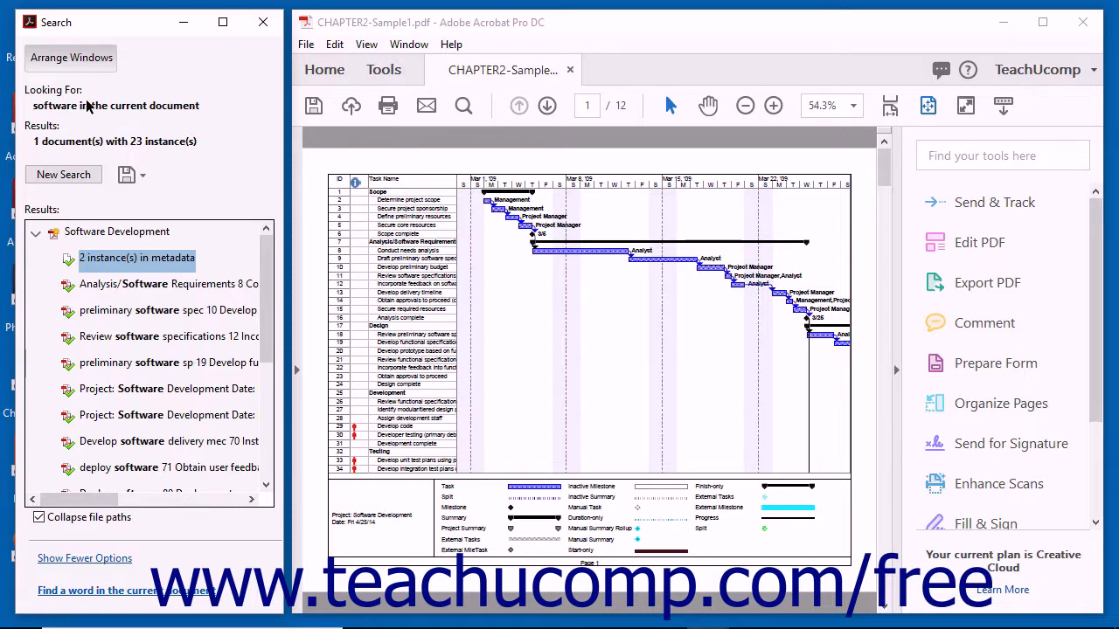
pyautogui.moveTo(84, 143)
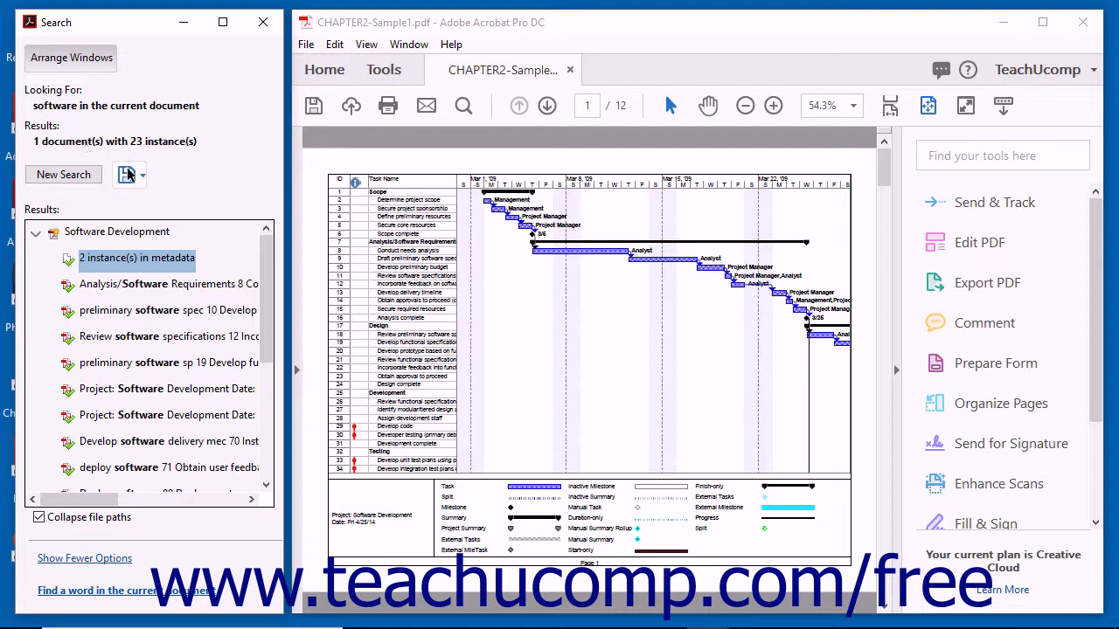
pyautogui.moveTo(126, 175)
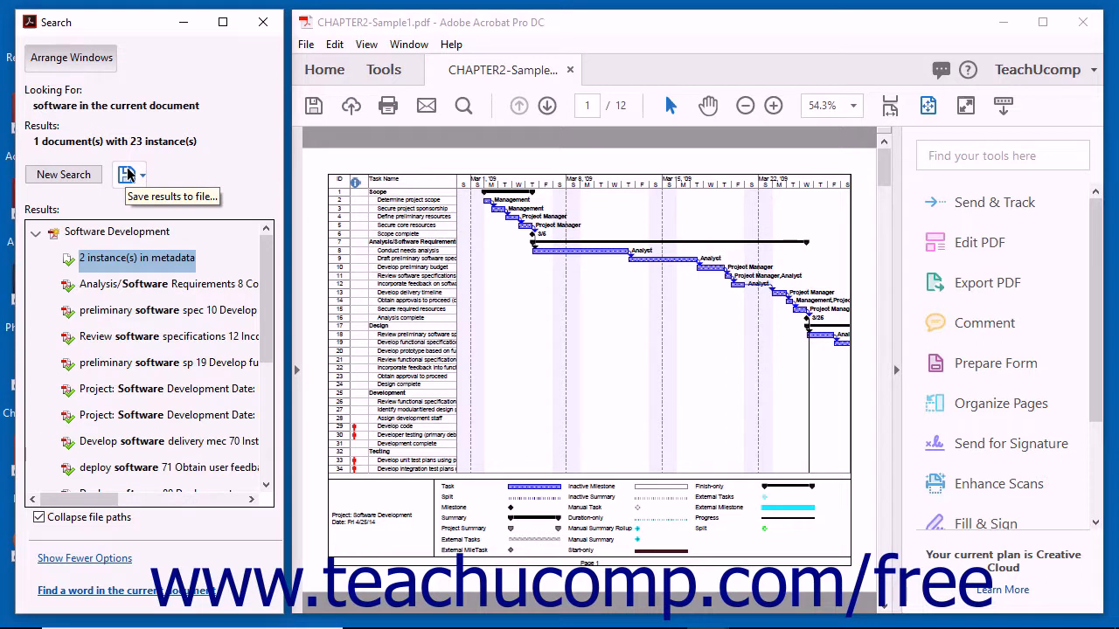
# Jump from the first match to the 'Develop software delivery' result on page 3.
pyautogui.click(167, 283)
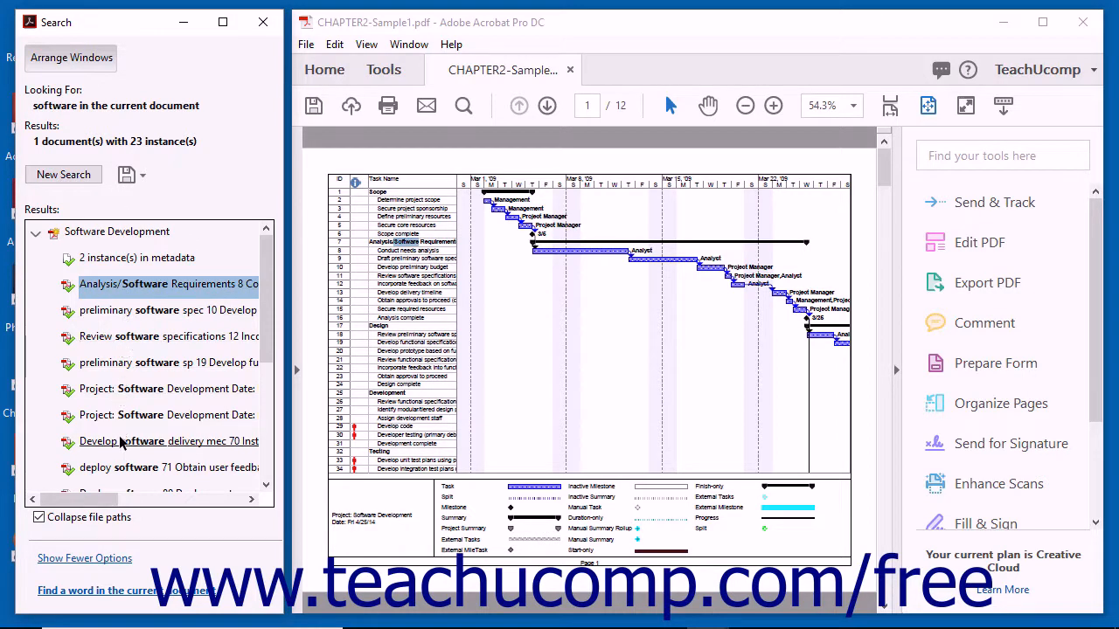
pyautogui.click(166, 441)
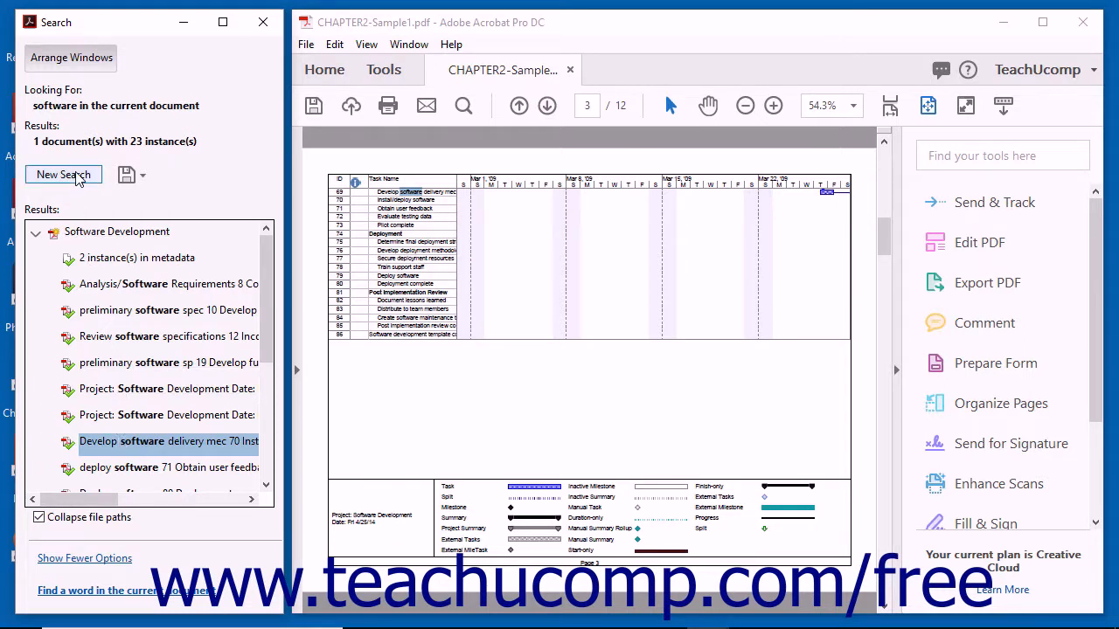
# Begin a new search, show the additional criteria, then return to fewer options.
pyautogui.click(62, 175)
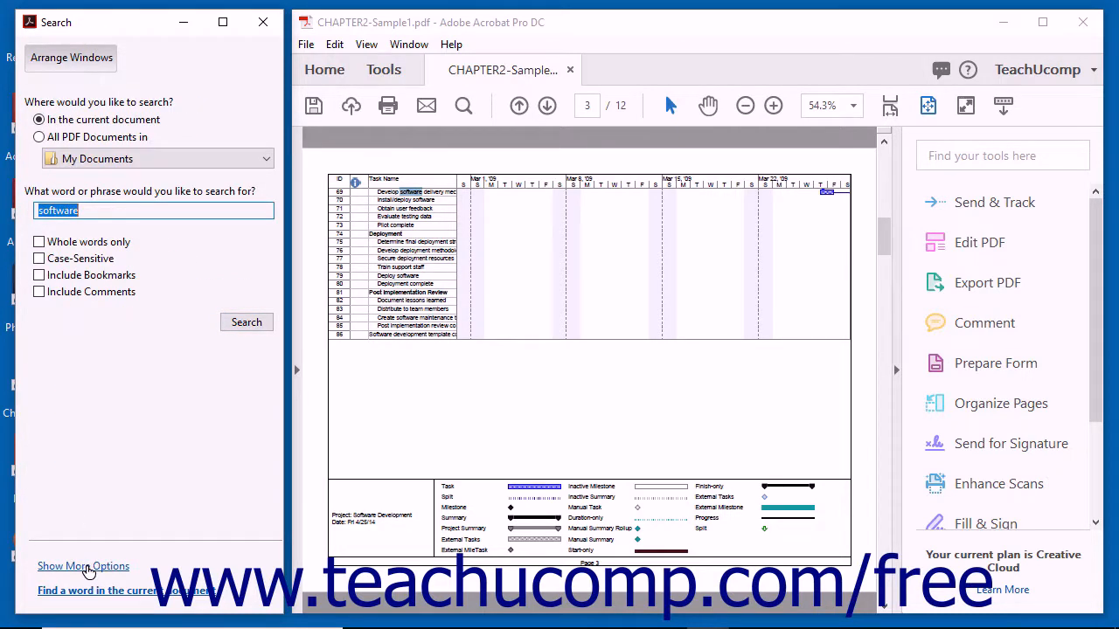
pyautogui.click(84, 566)
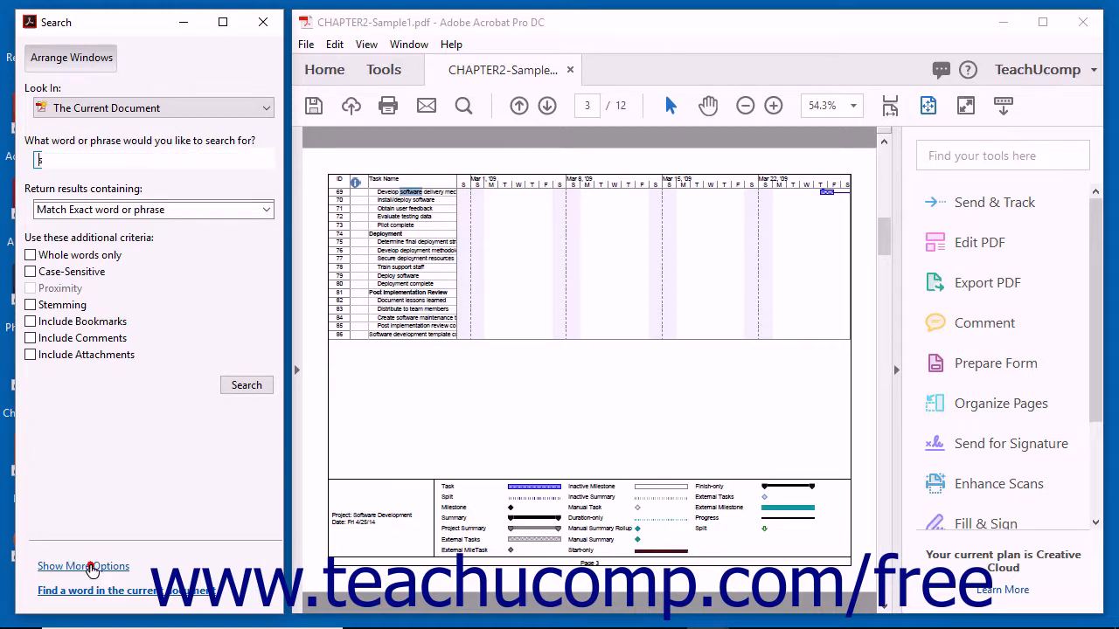
pyautogui.click(84, 566)
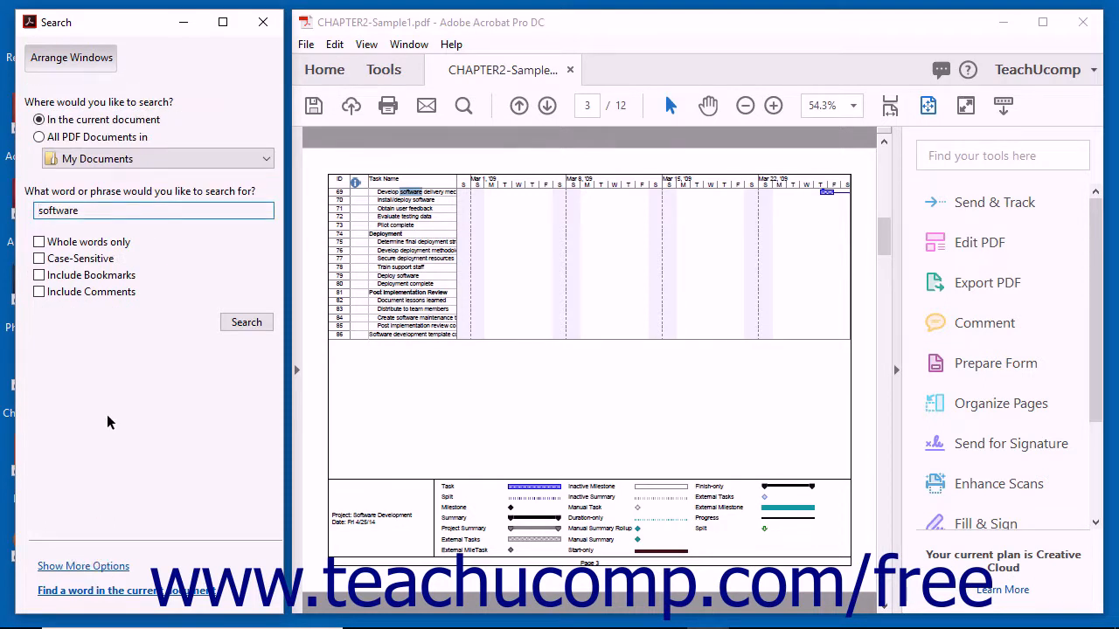